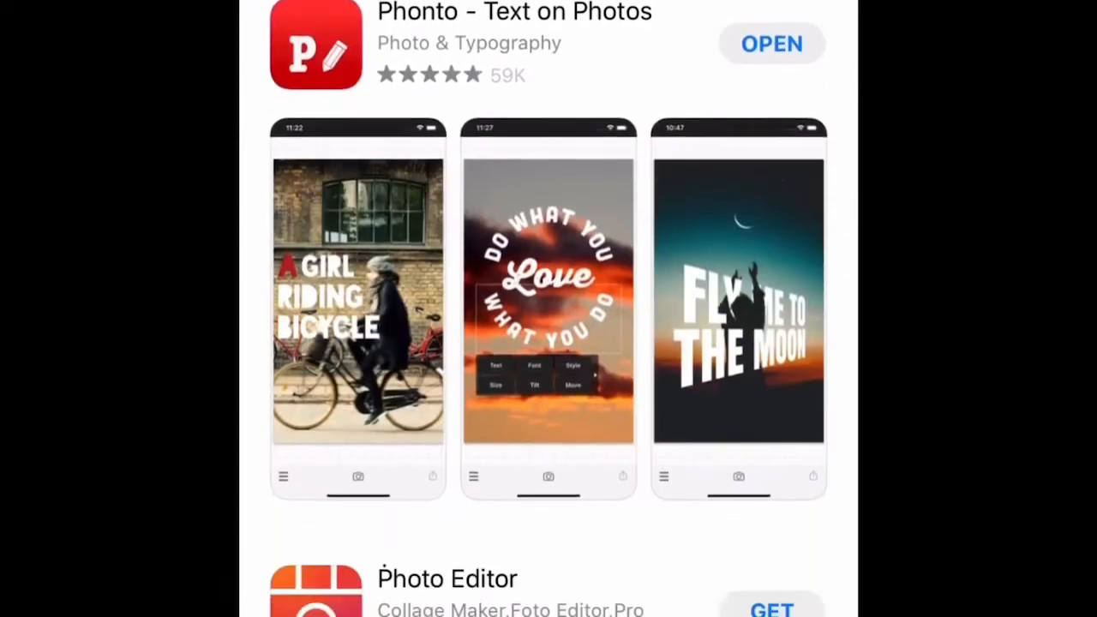
# Scroll the Phonto App Store page toward the Open button
pyautogui.scroll(-3)
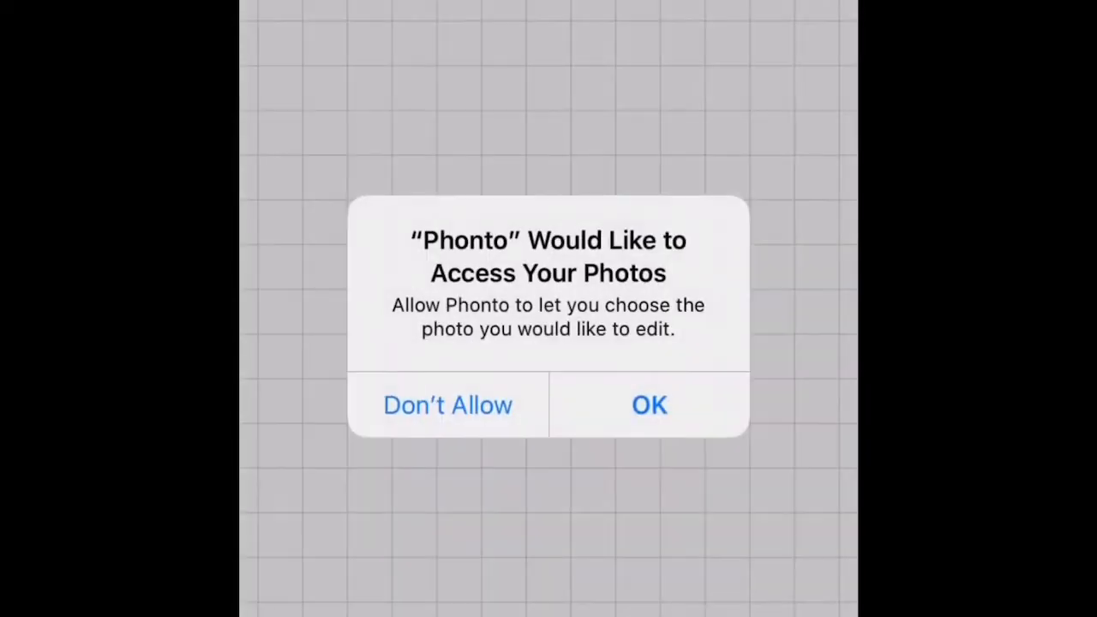
# Grant photo access and load a Plain Image as the blank canvas
pyautogui.click(648, 404)
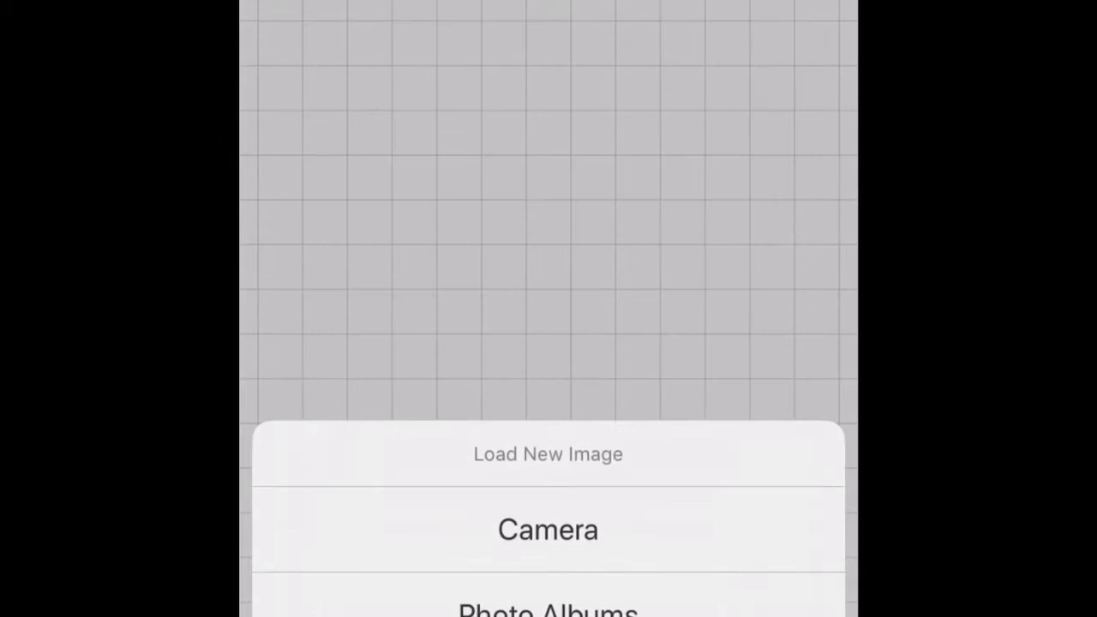
pyautogui.click(549, 530)
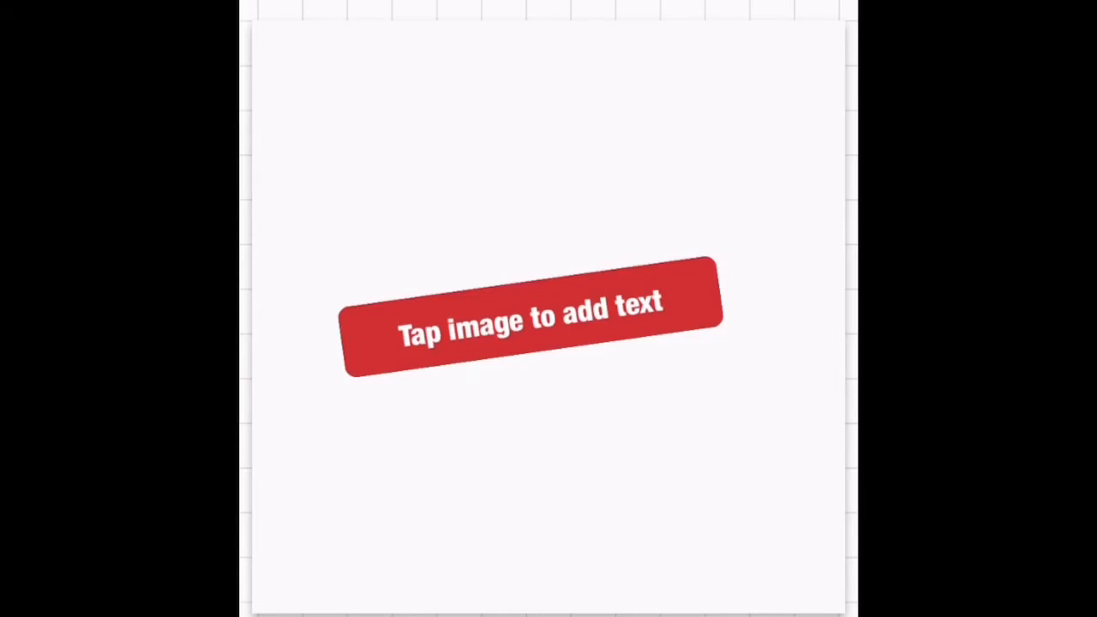
# Add a text box and enter Melissa's Cricut Creation
pyautogui.click(531, 322)
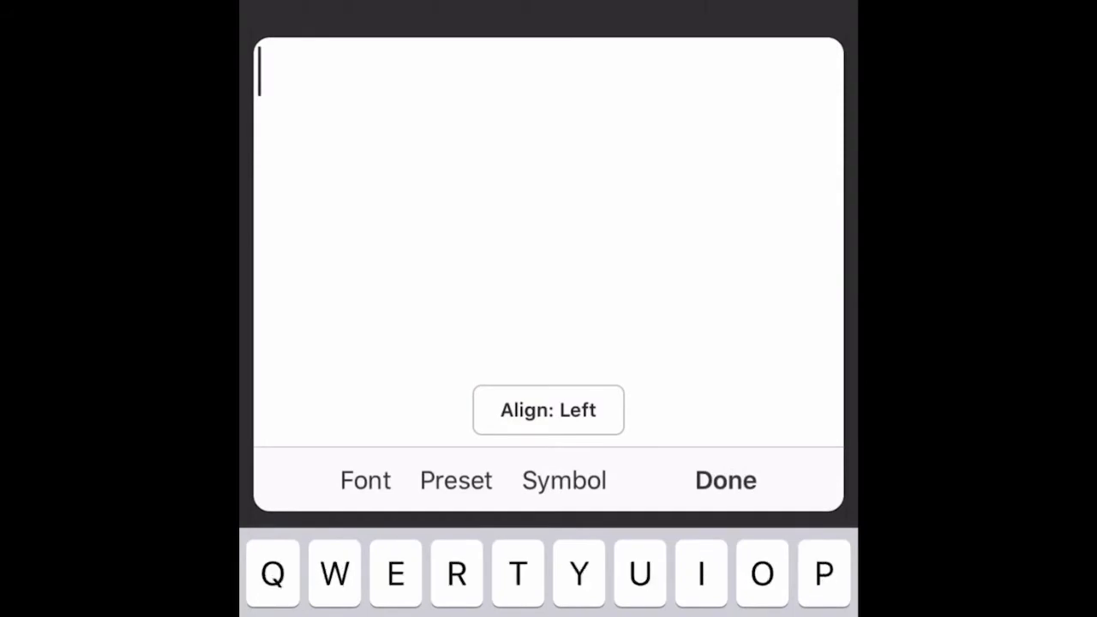
pyautogui.write('Meliss')
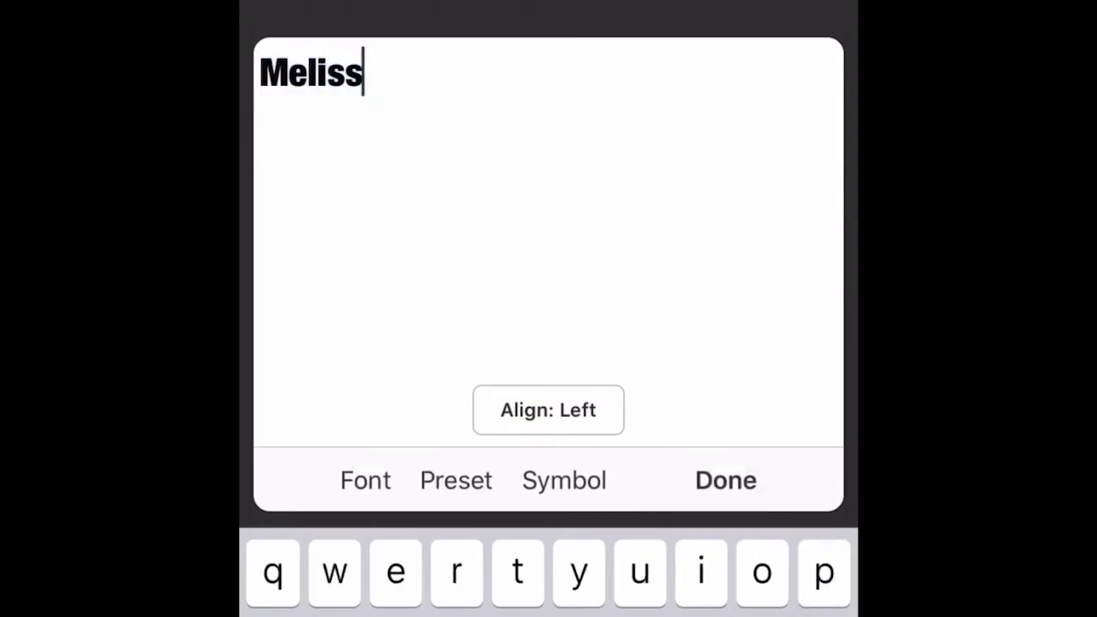
pyautogui.write("a's")
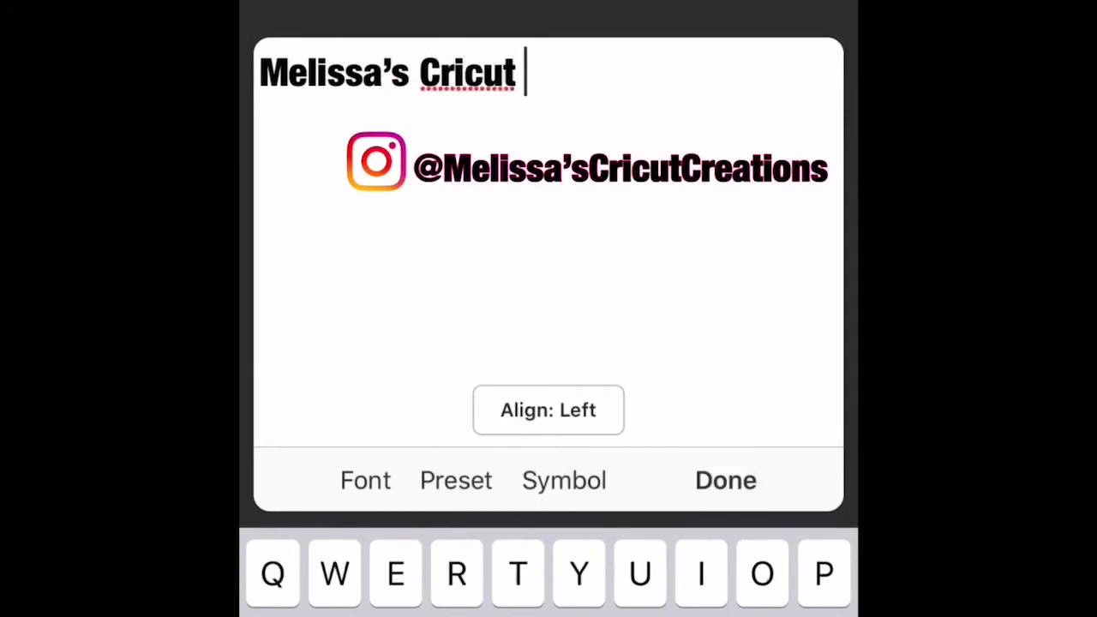
pyautogui.write('Creat')
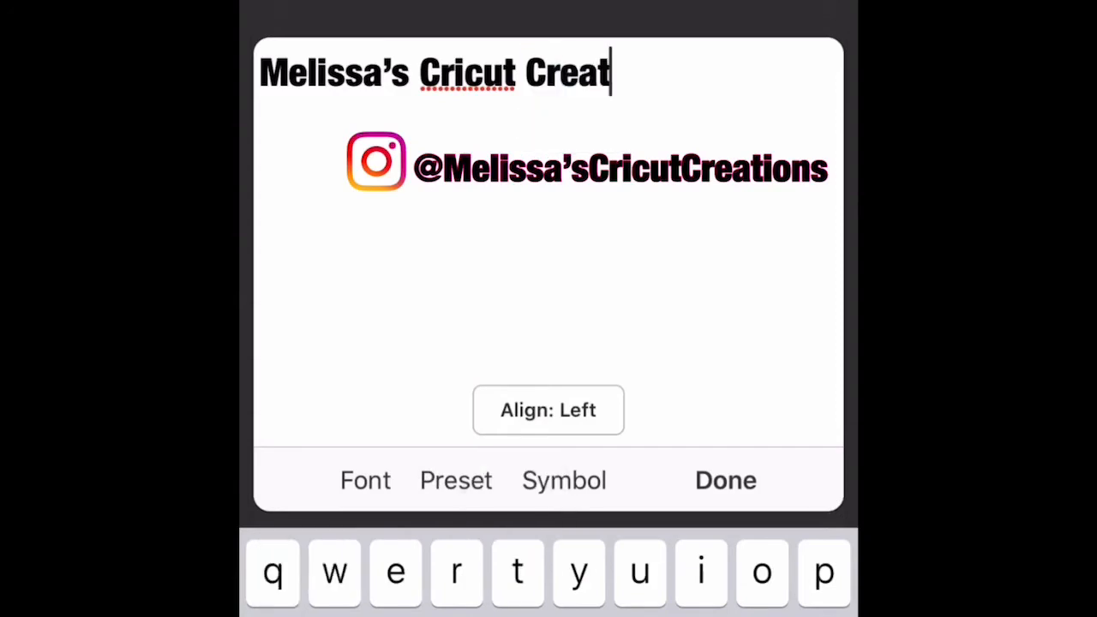
pyautogui.write('ion')
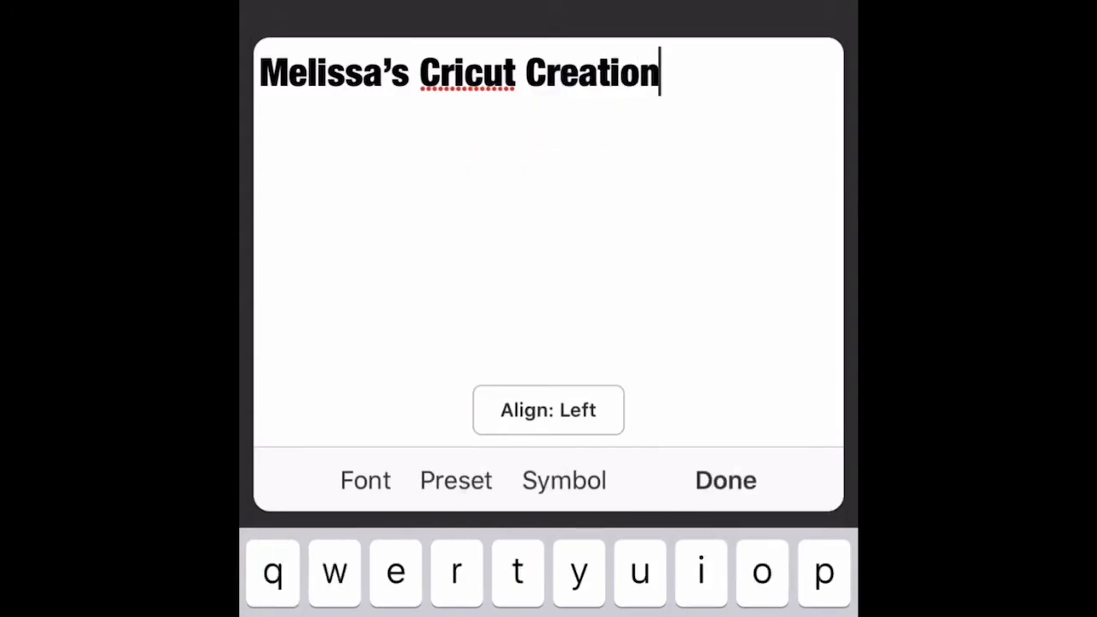
# Place the title as black lettering with a thick red stroke outline
pyautogui.click(725, 479)
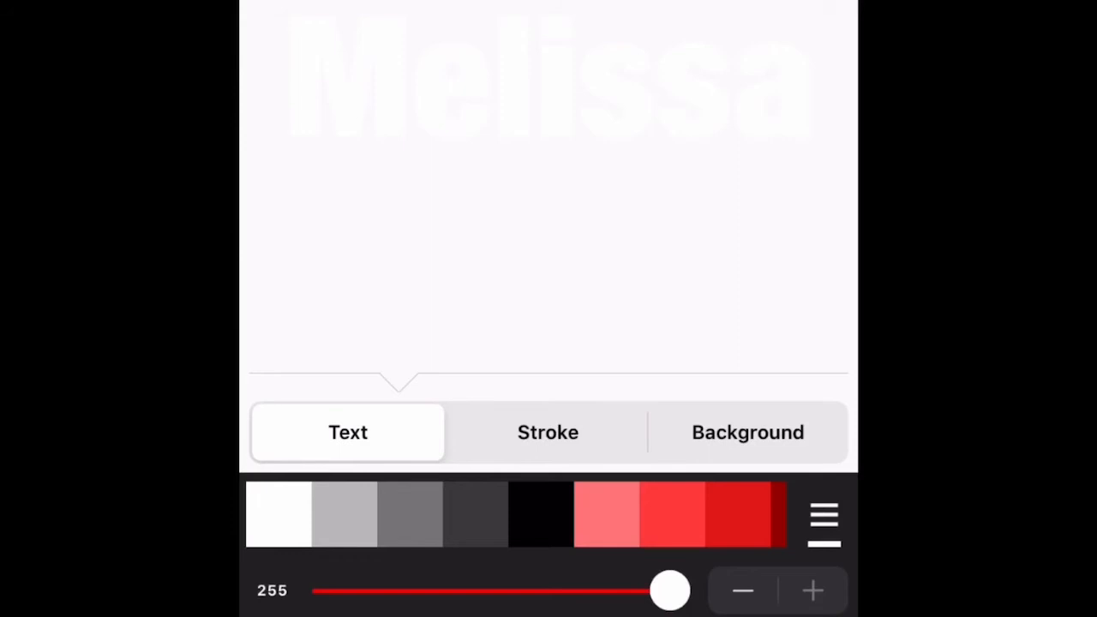
pyautogui.click(548, 432)
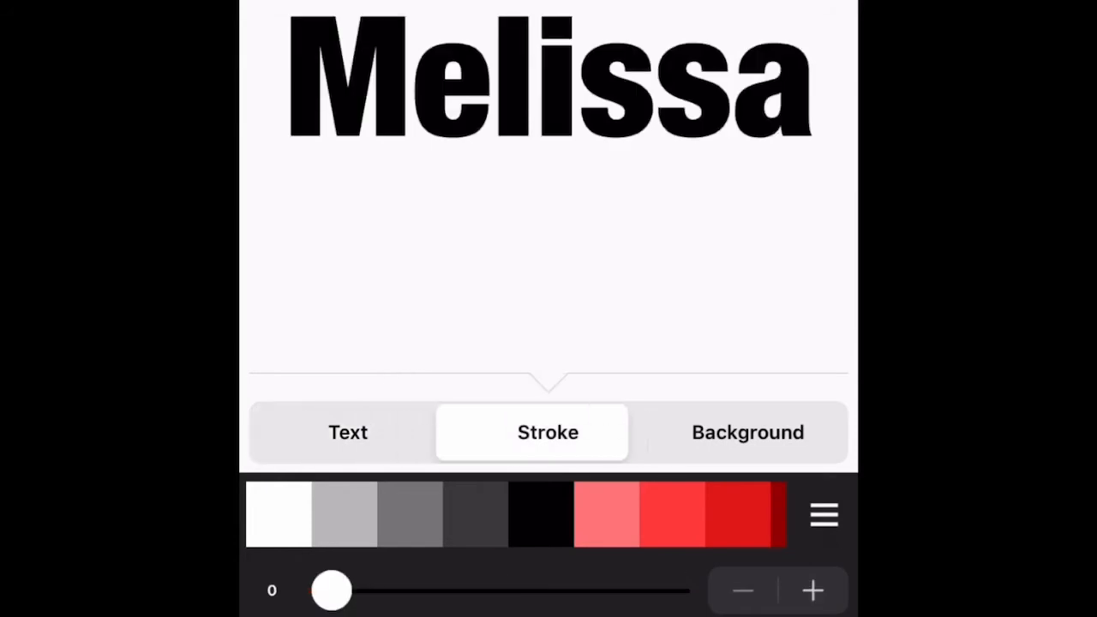
pyautogui.moveTo(333, 589); pyautogui.dragTo(668, 589)
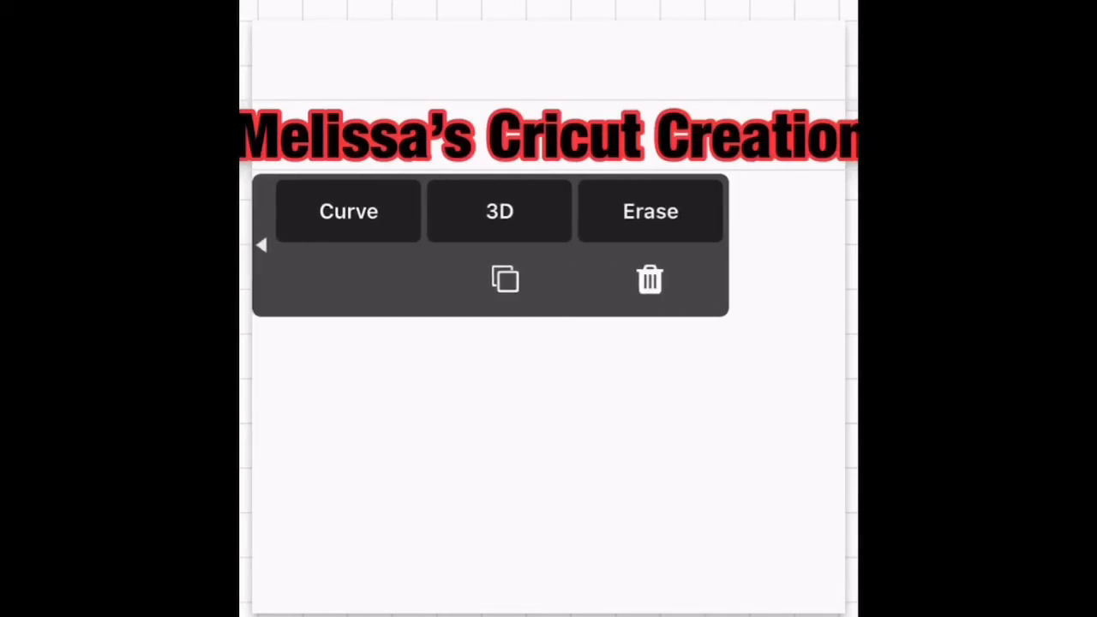
# Curve the title into an arch and save the image as a PNG
pyautogui.click(348, 212)
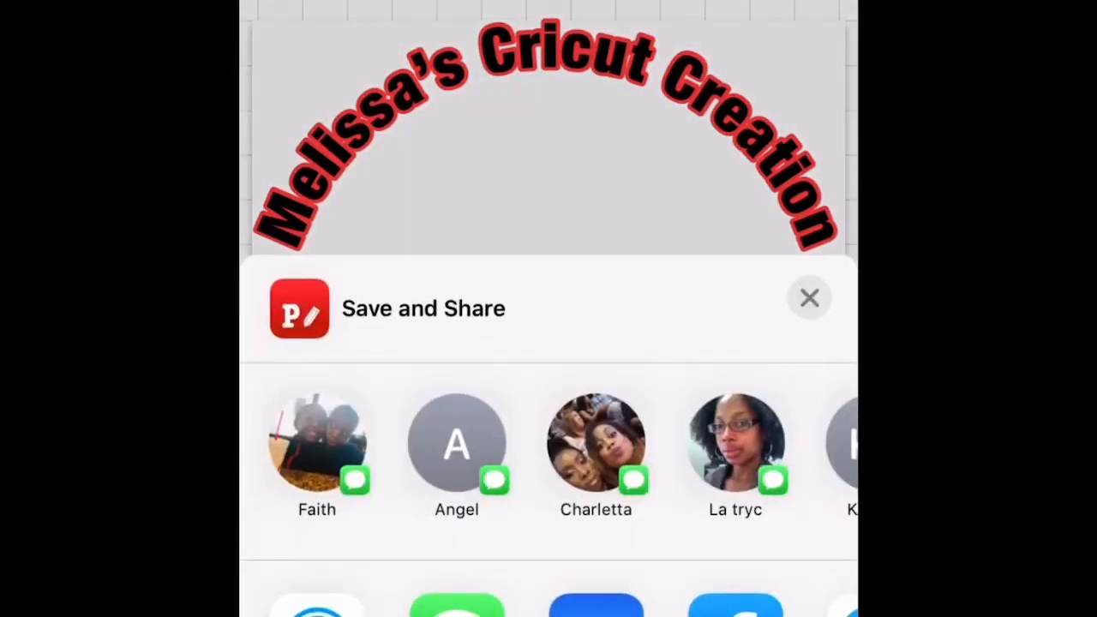
pyautogui.click(809, 298)
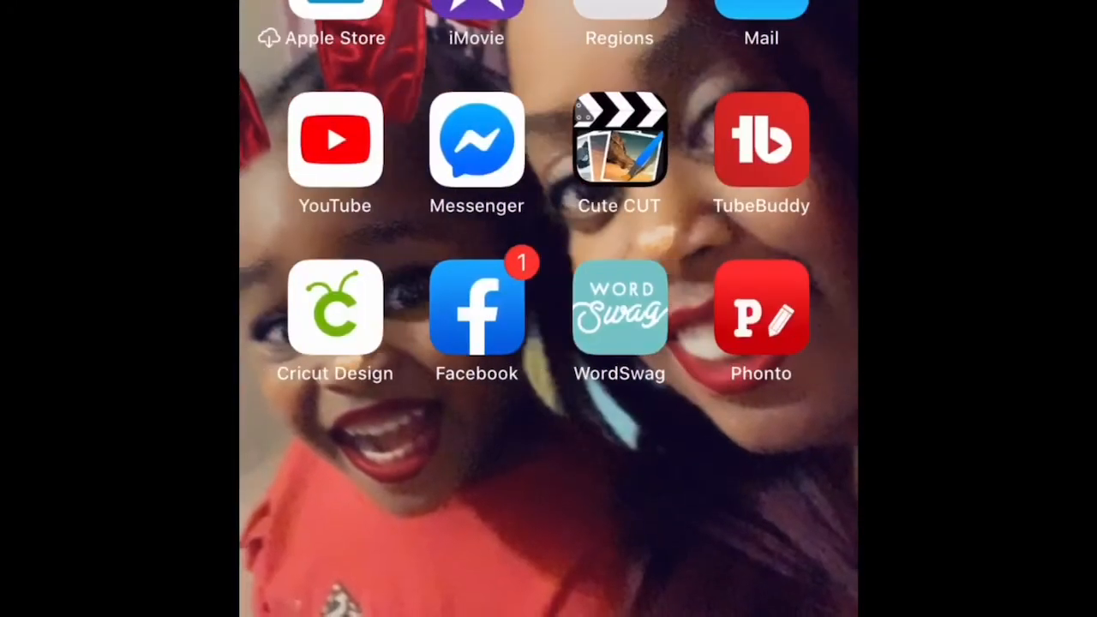
# Launch Cricut Design Space and sign in to reach the projects gallery
pyautogui.click(336, 306)
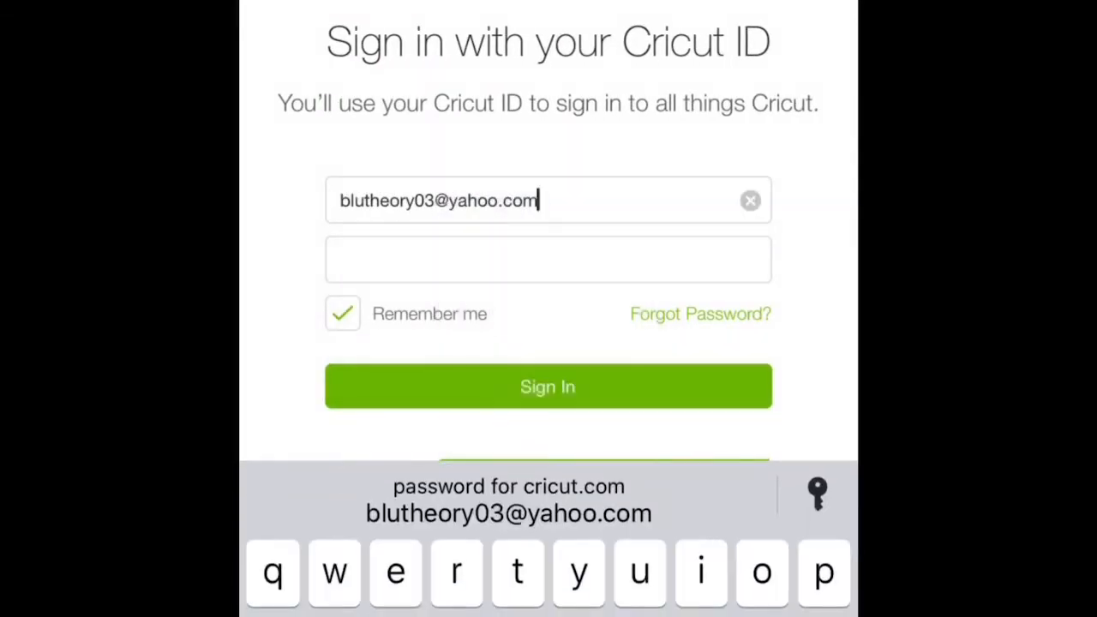
pyautogui.click(548, 385)
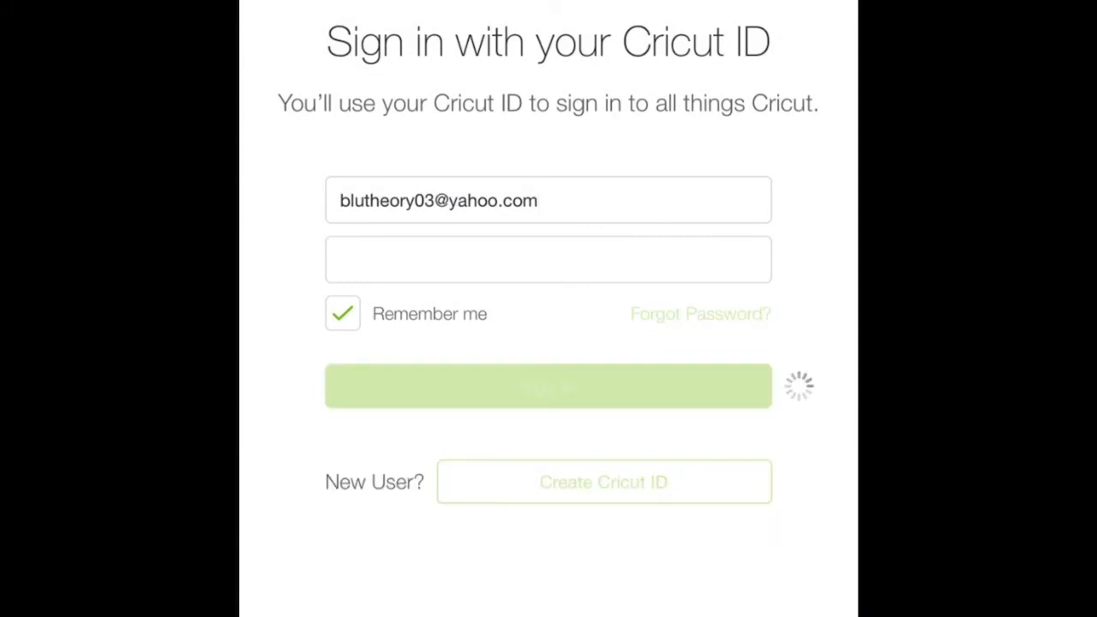
pyautogui.click(549, 385)
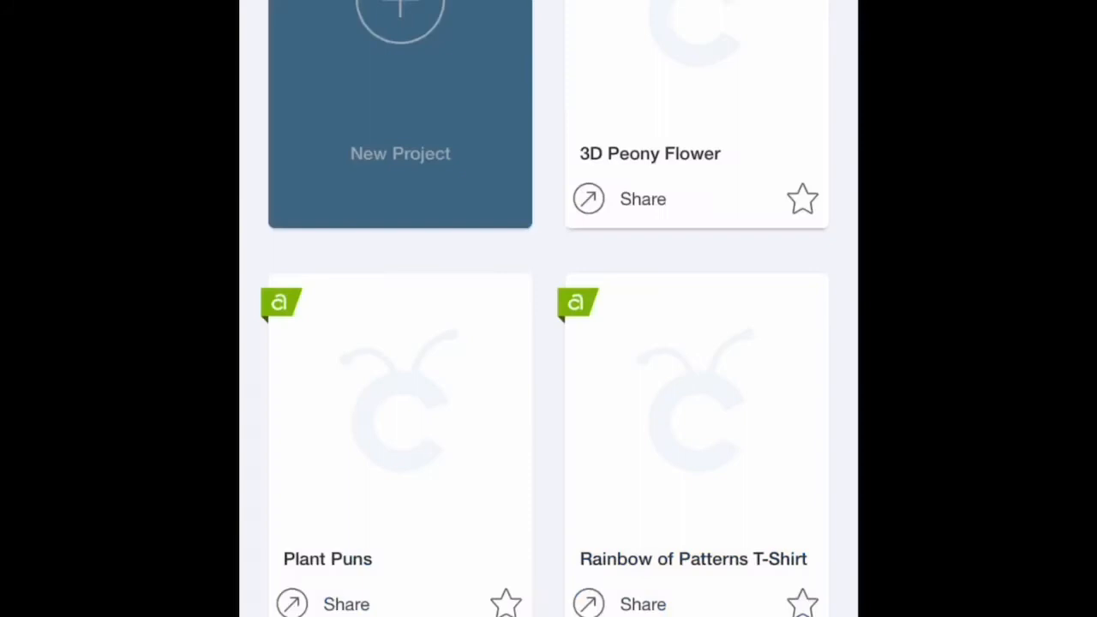